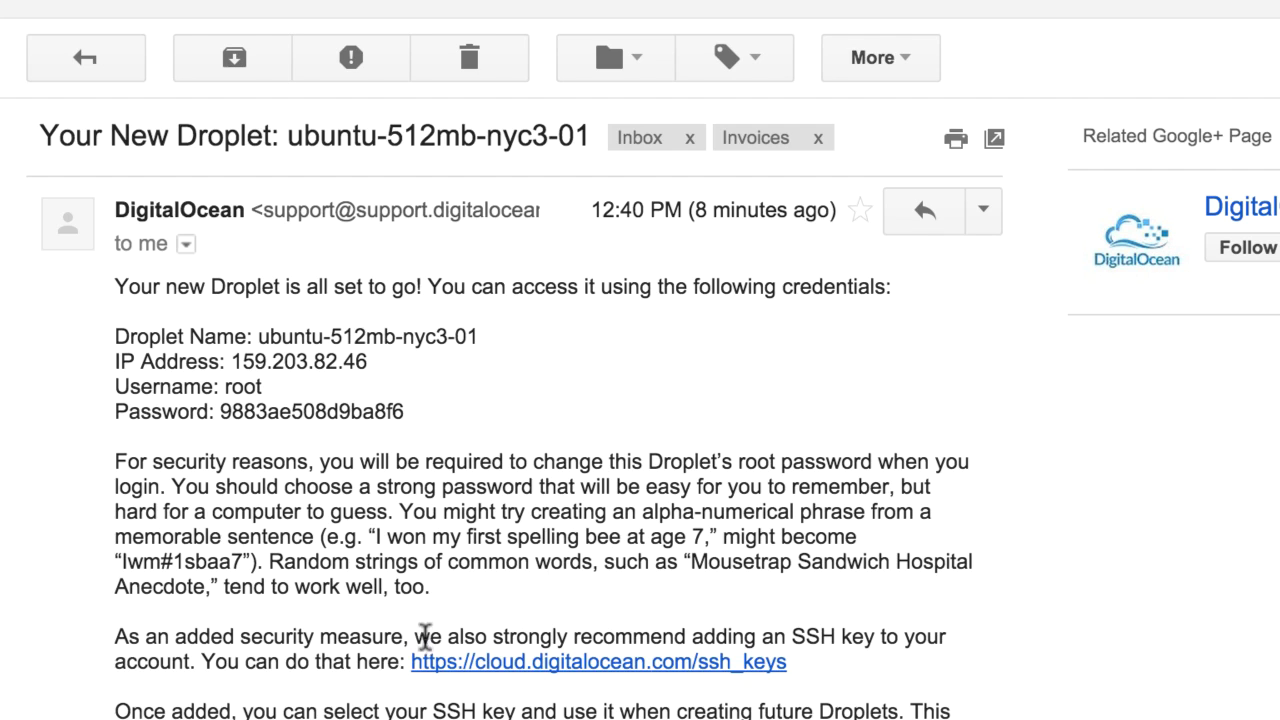
{"action": "mouse_move", "coordinate": [270, 360]}
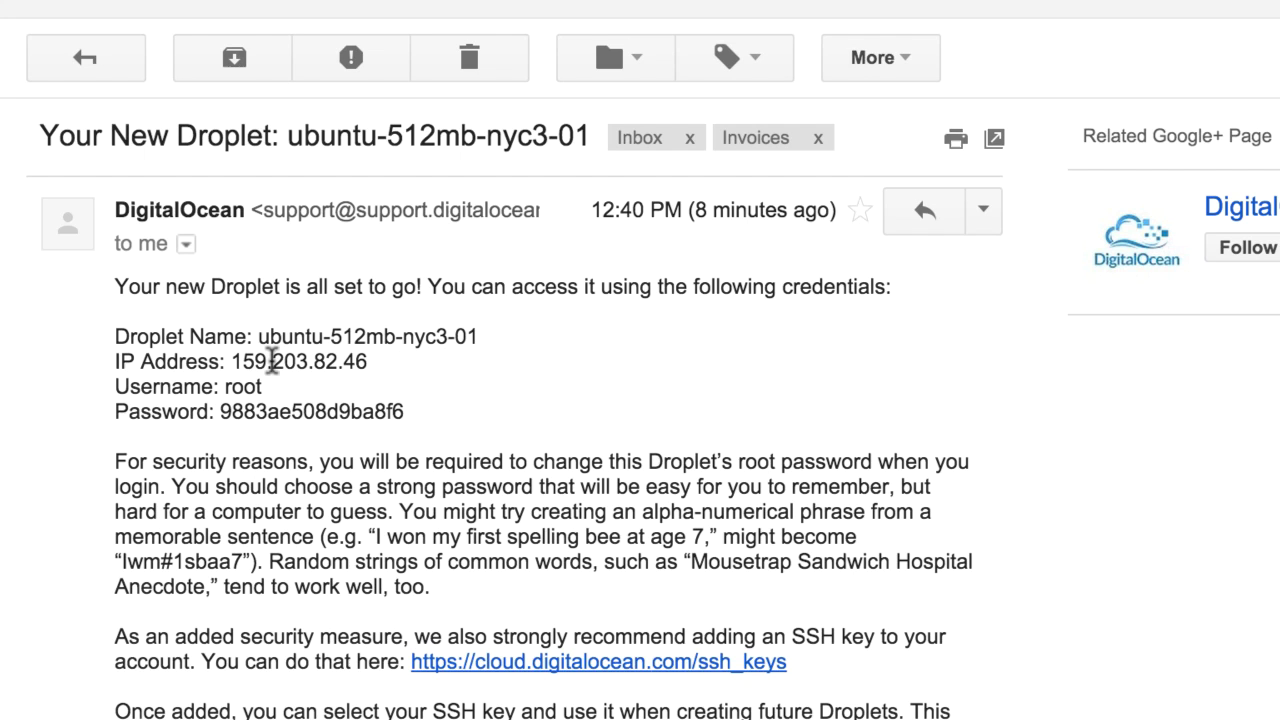
{"action": "mouse_move", "coordinate": [440, 458]}
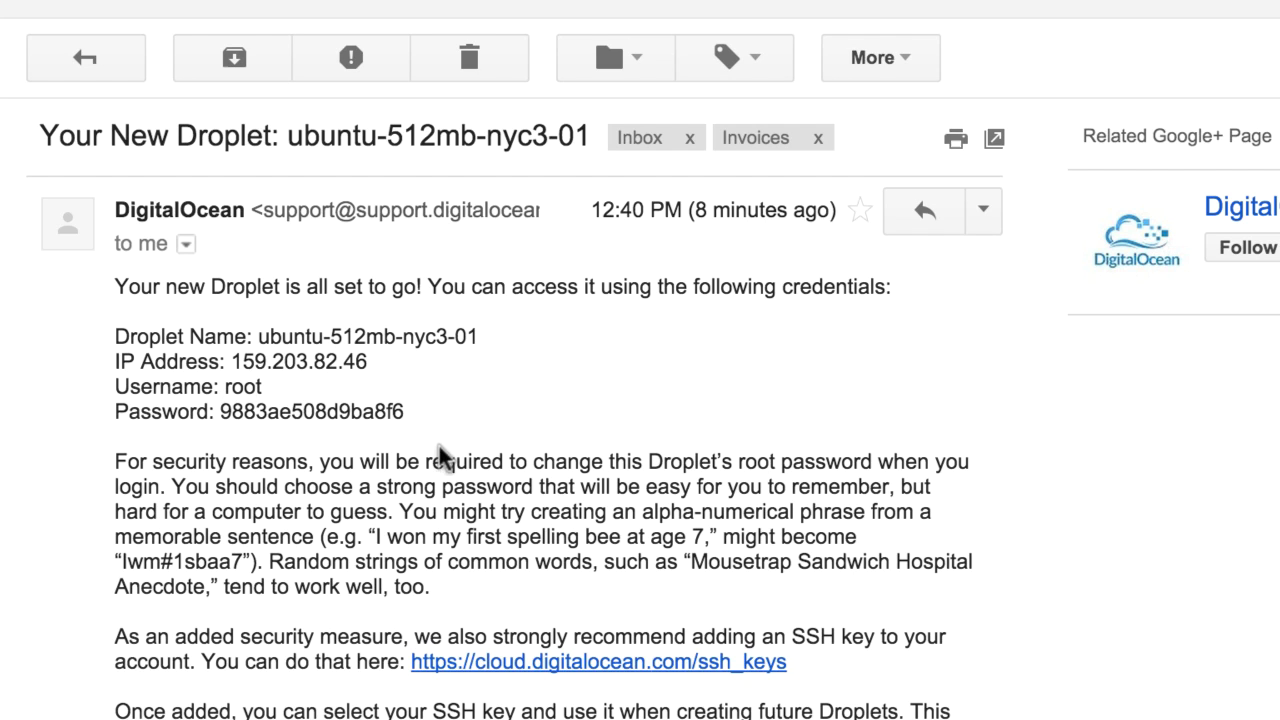
{"action": "mouse_move", "coordinate": [284, 356]}
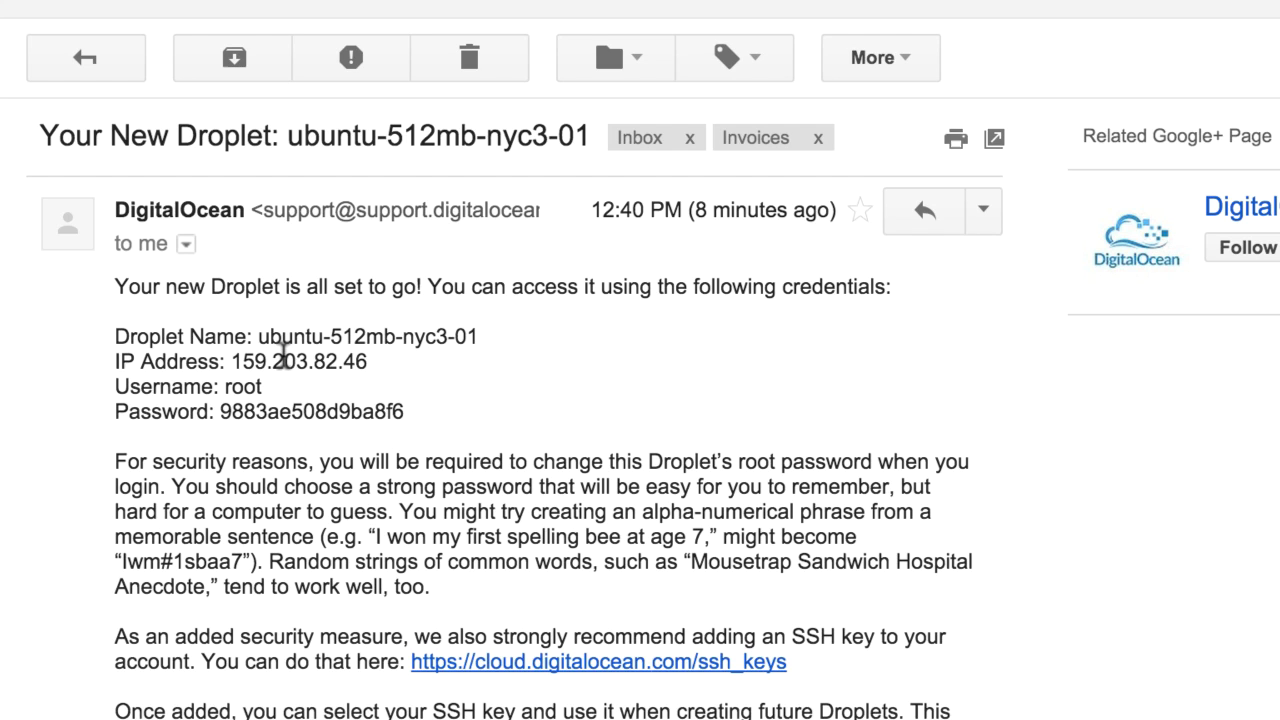
{"action": "mouse_move", "coordinate": [316, 364]}
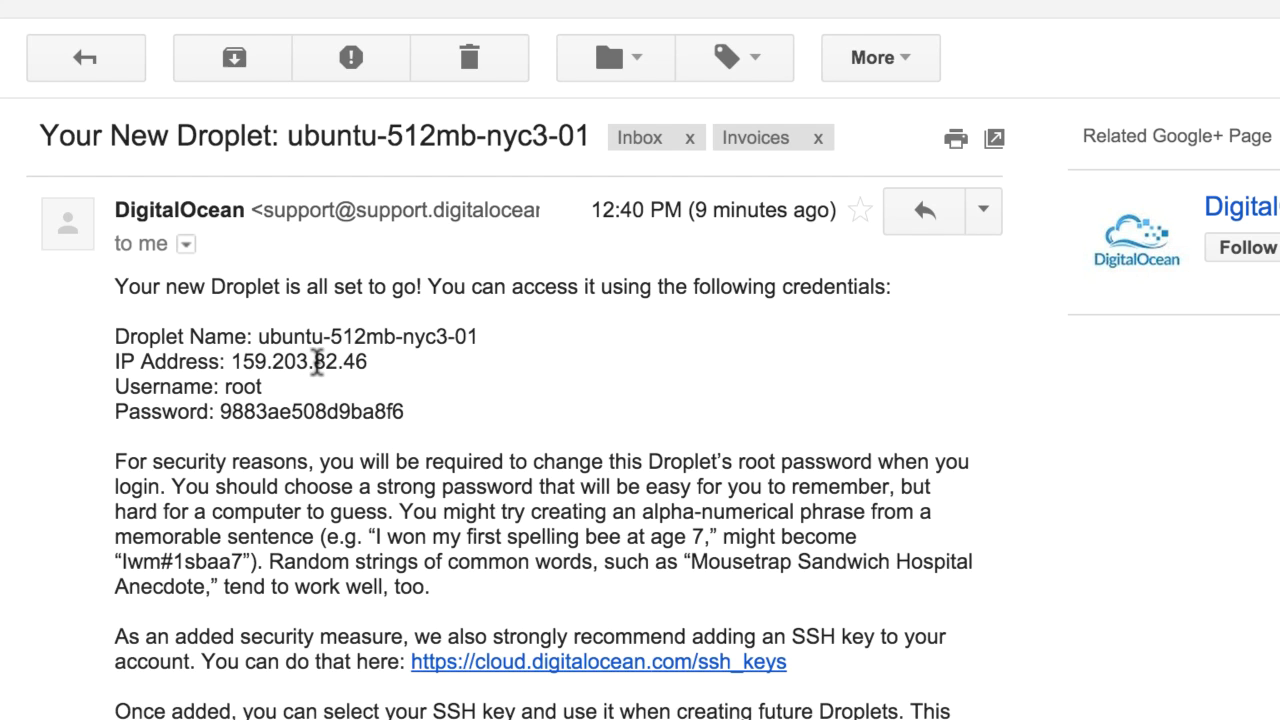
{"action": "mouse_move", "coordinate": [308, 362]}
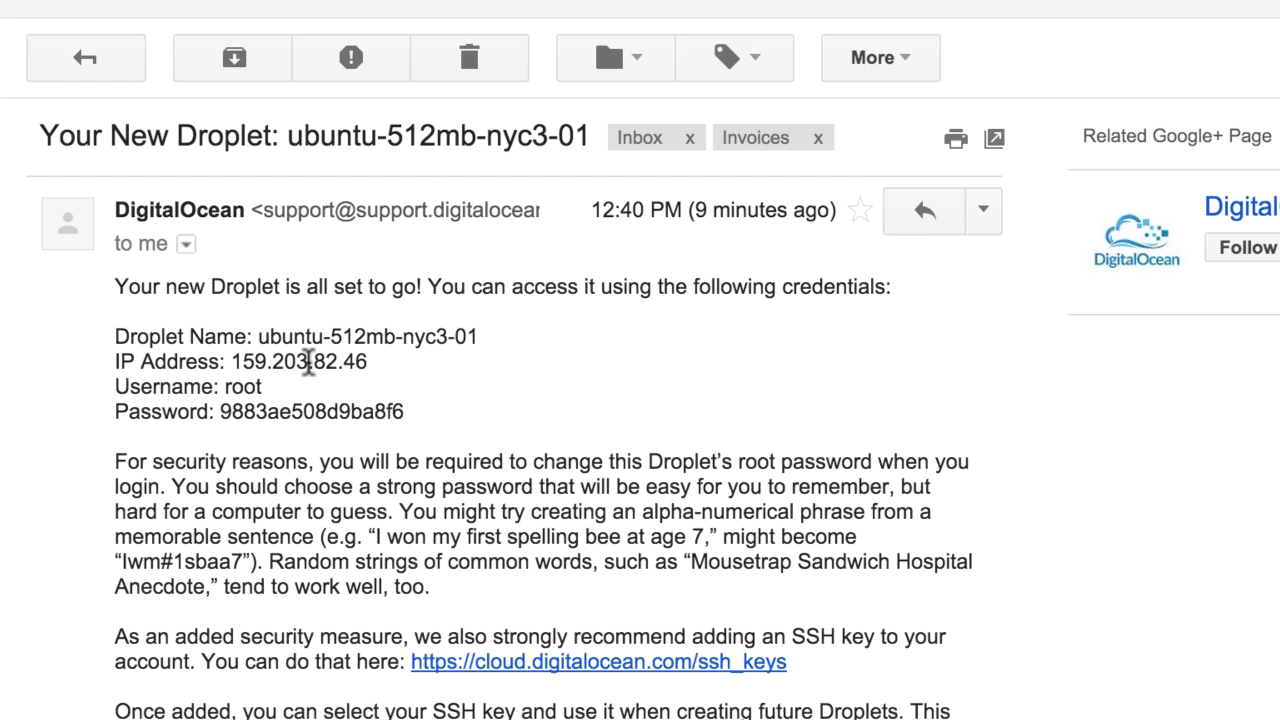
{"action": "mouse_move", "coordinate": [328, 356]}
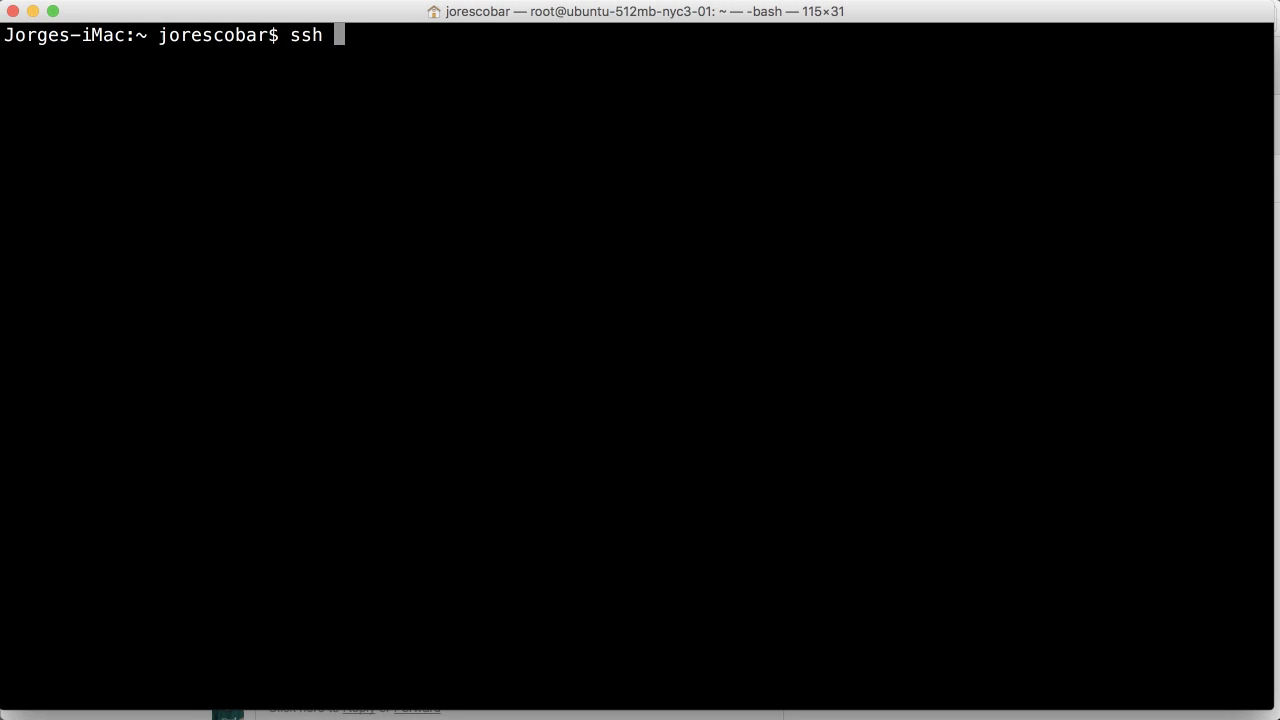
{"action": "type", "text": "root@159.203.82.46"}
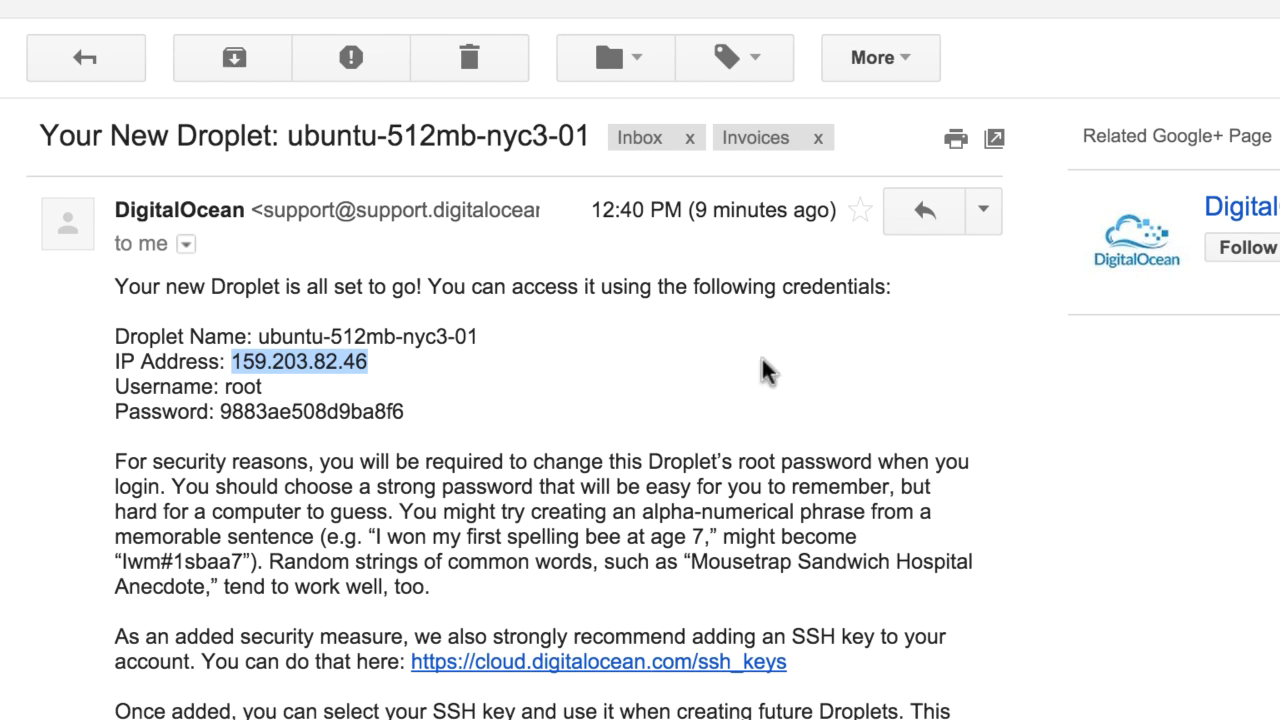
{"action": "double_click", "coordinate": [312, 412]}
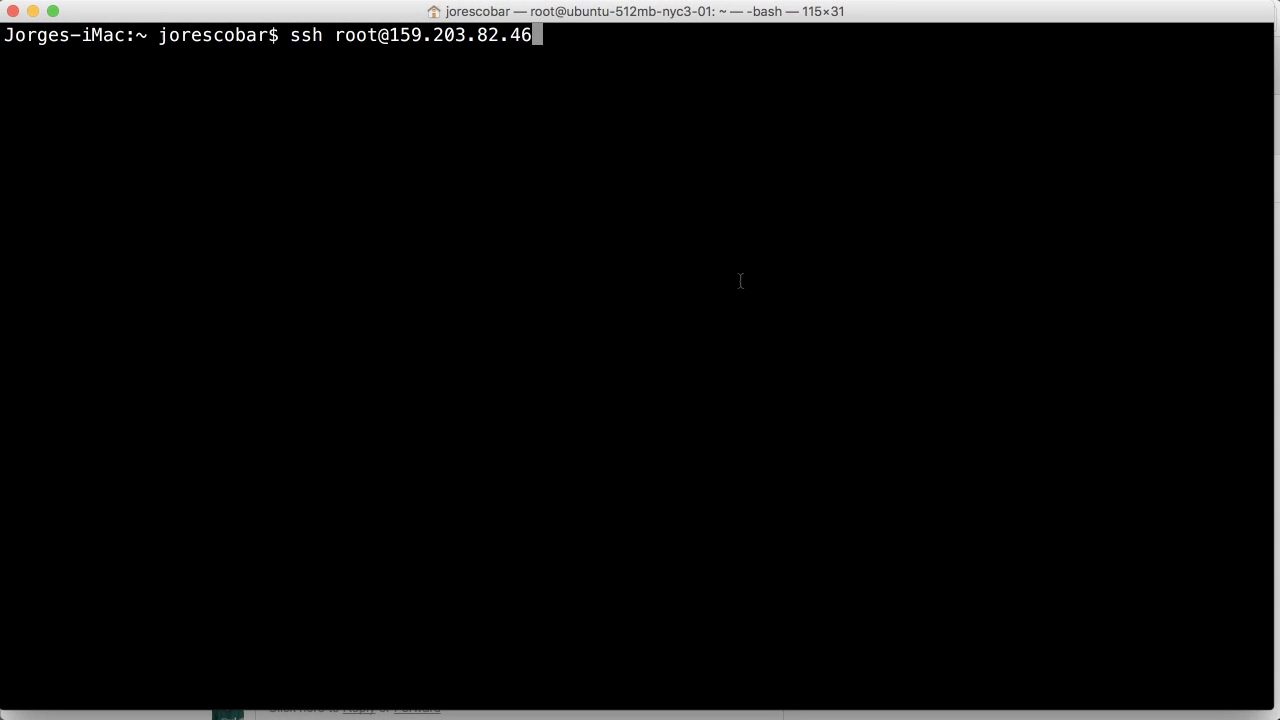
Run the ssh login, accept the droplet's host key and submit the root password
{"action": "key", "text": "Return"}
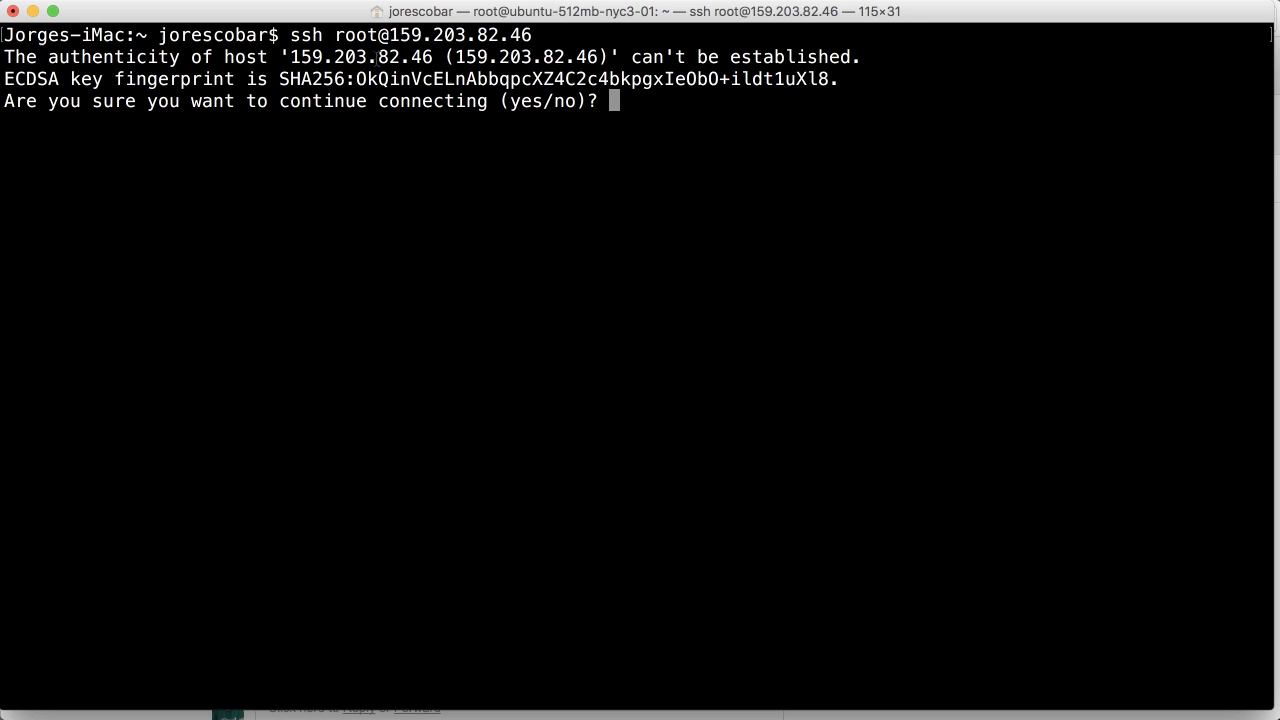
{"action": "mouse_move", "coordinate": [700, 168]}
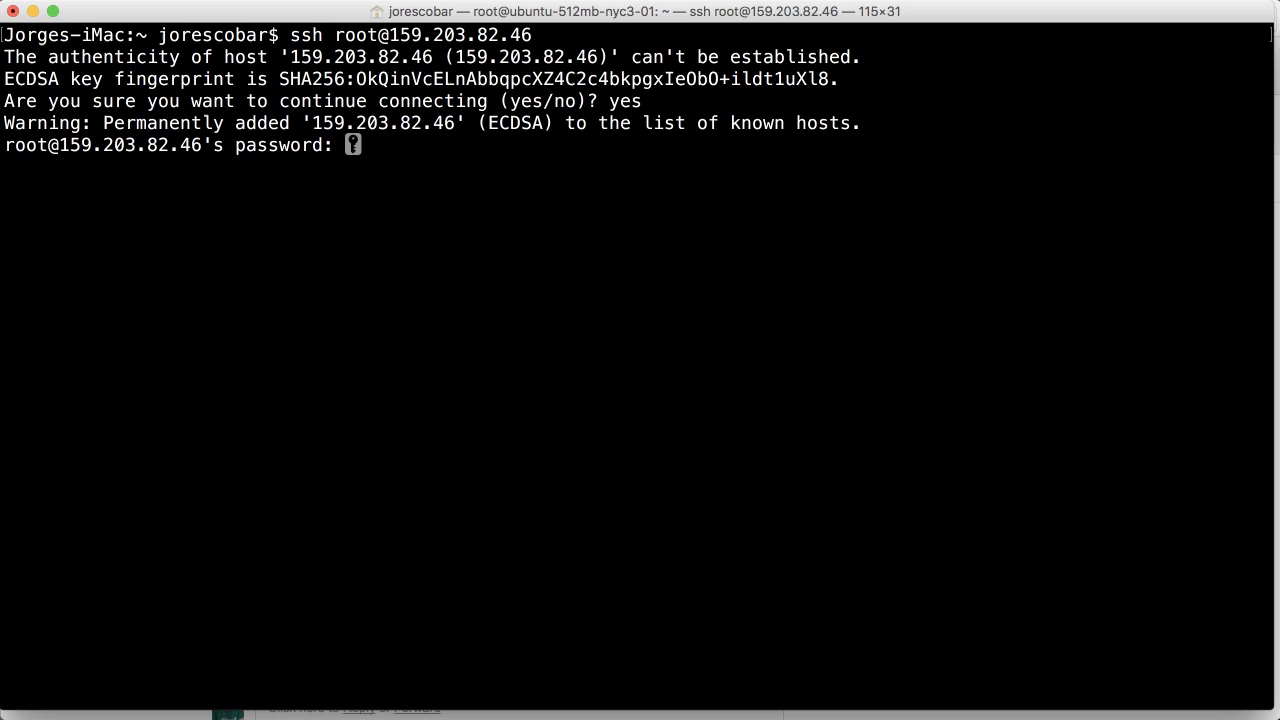
{"action": "key", "text": "Return"}
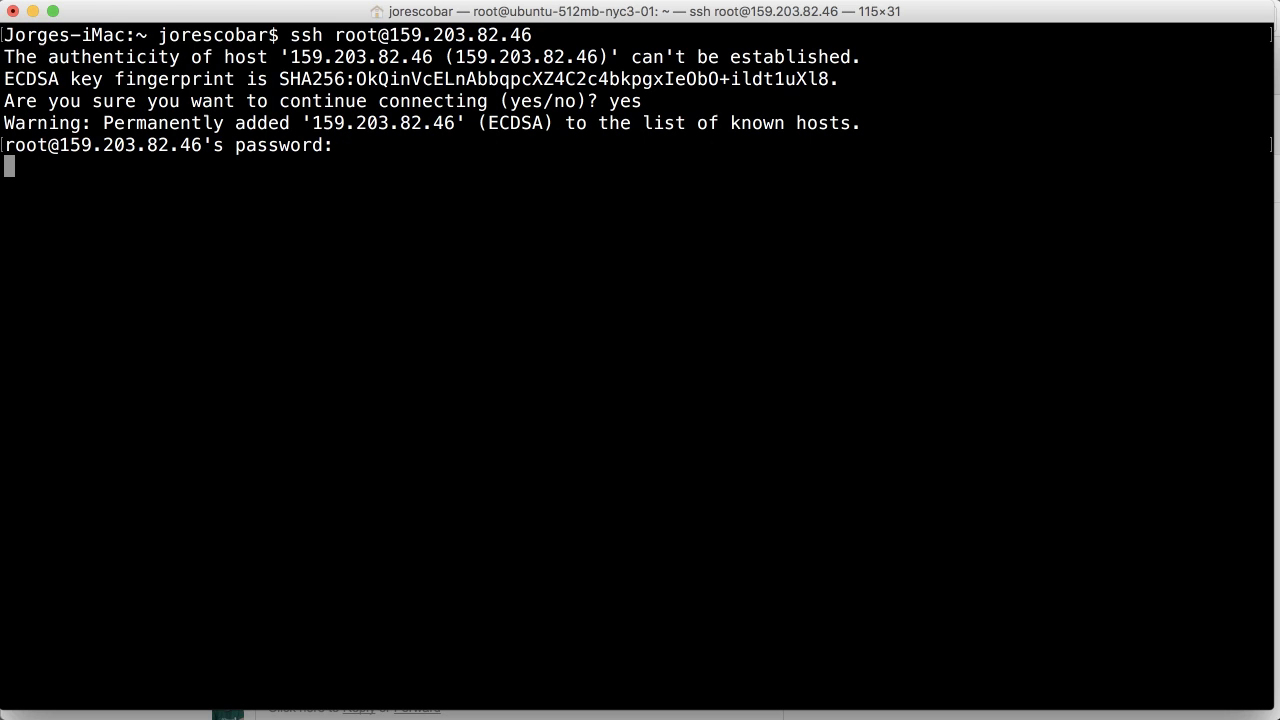
{"action": "key", "text": "Return"}
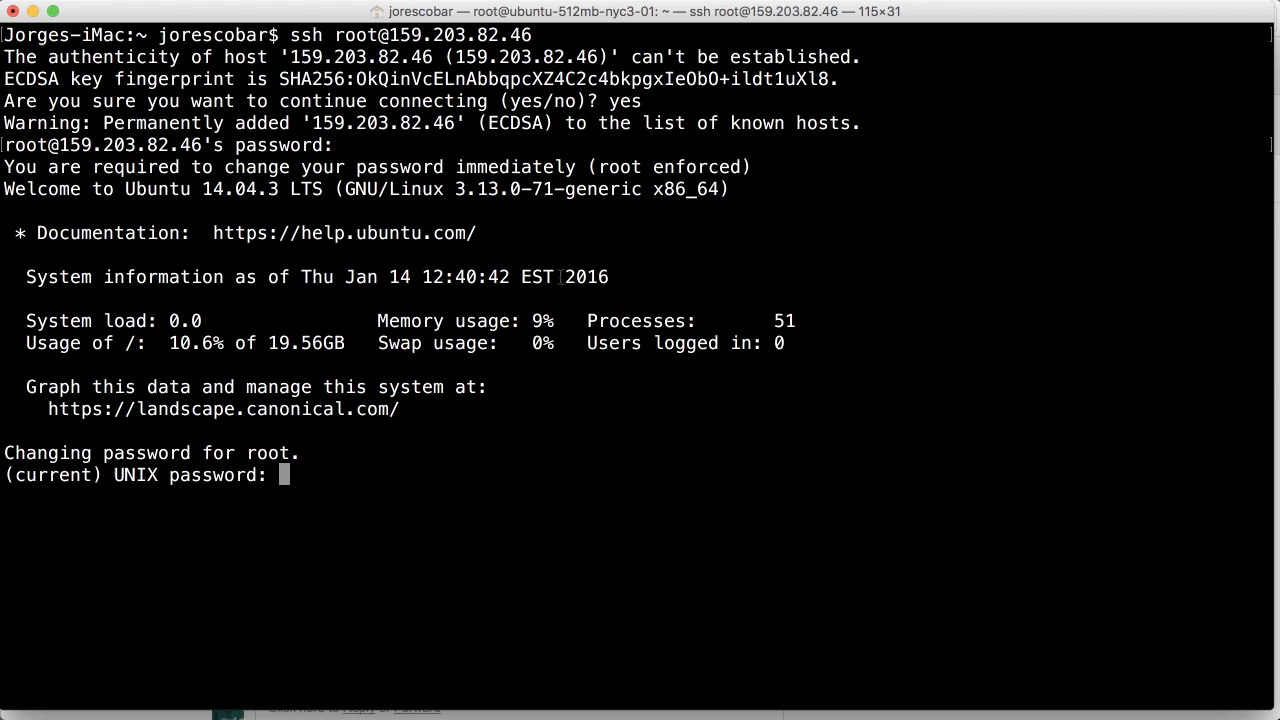
{"action": "mouse_move", "coordinate": [410, 318]}
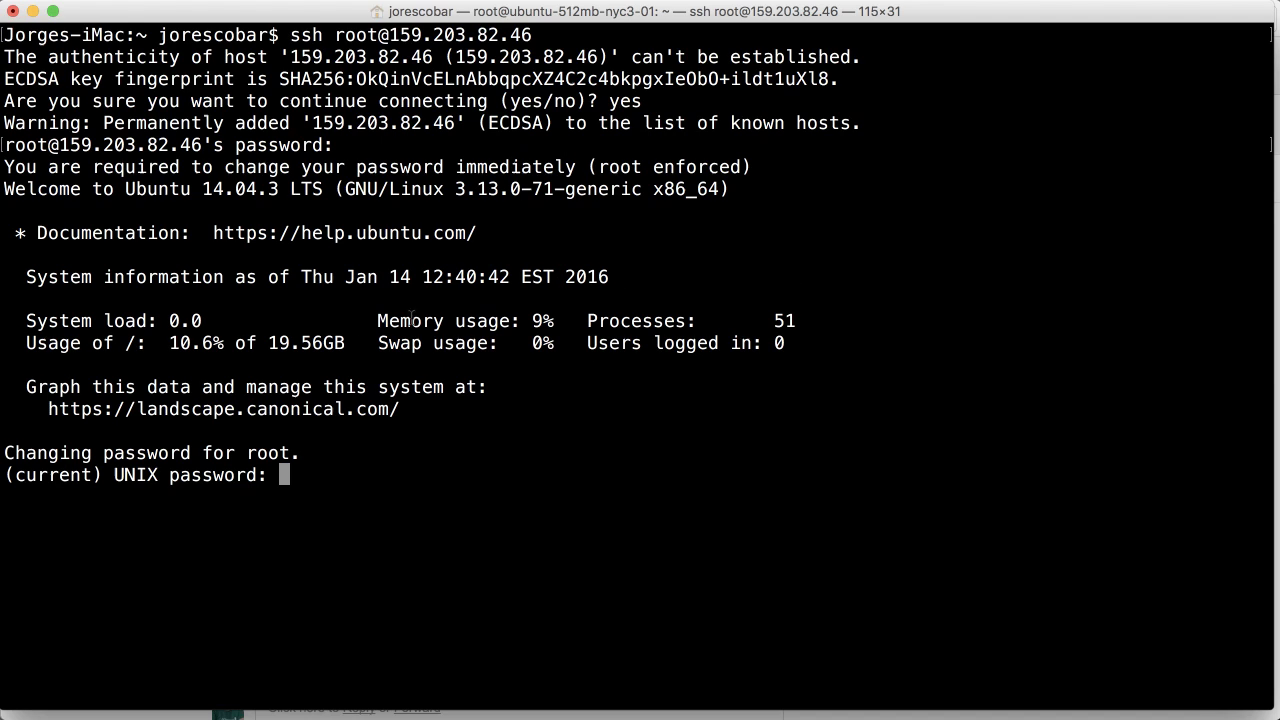
{"action": "mouse_move", "coordinate": [758, 328]}
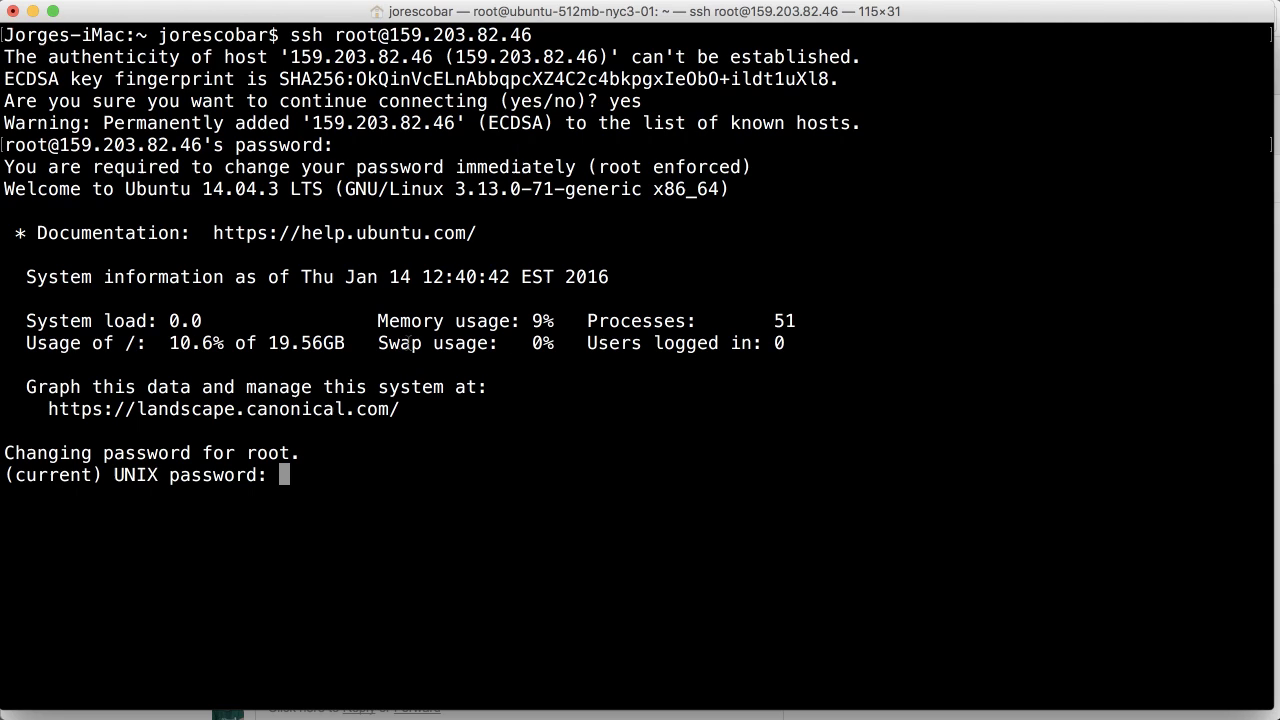
{"action": "mouse_move", "coordinate": [246, 424]}
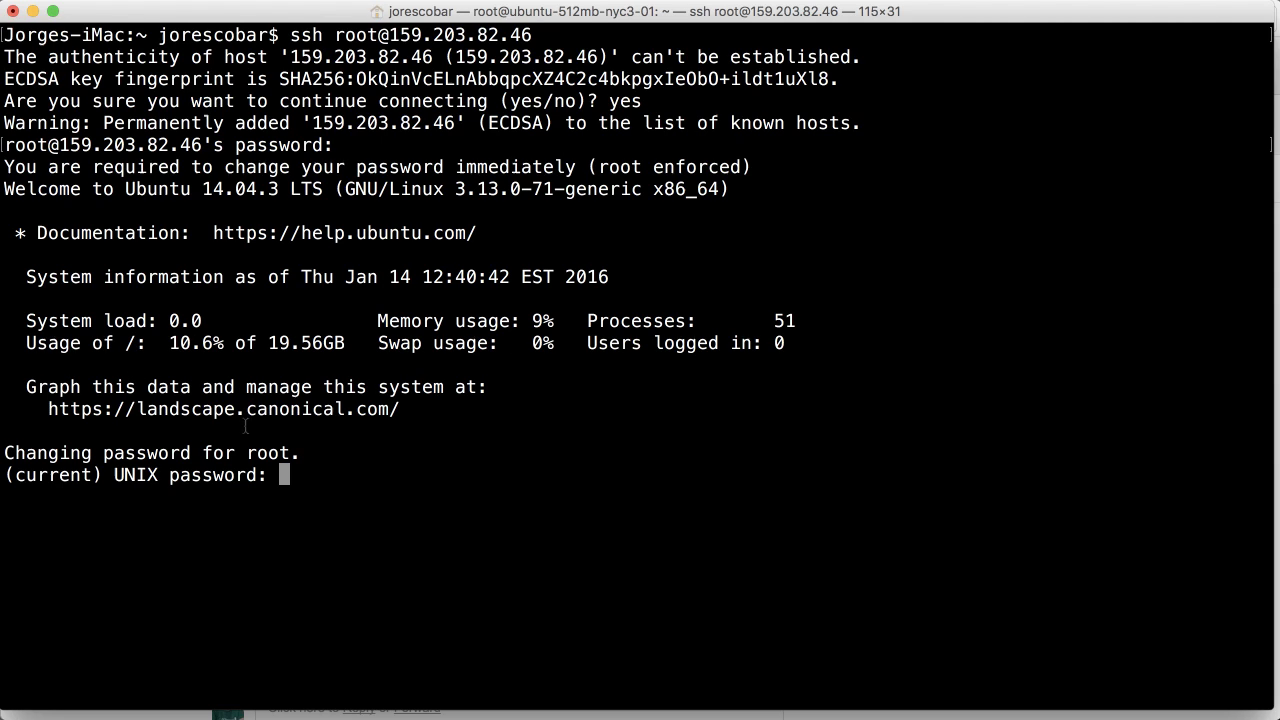
{"action": "mouse_move", "coordinate": [416, 474]}
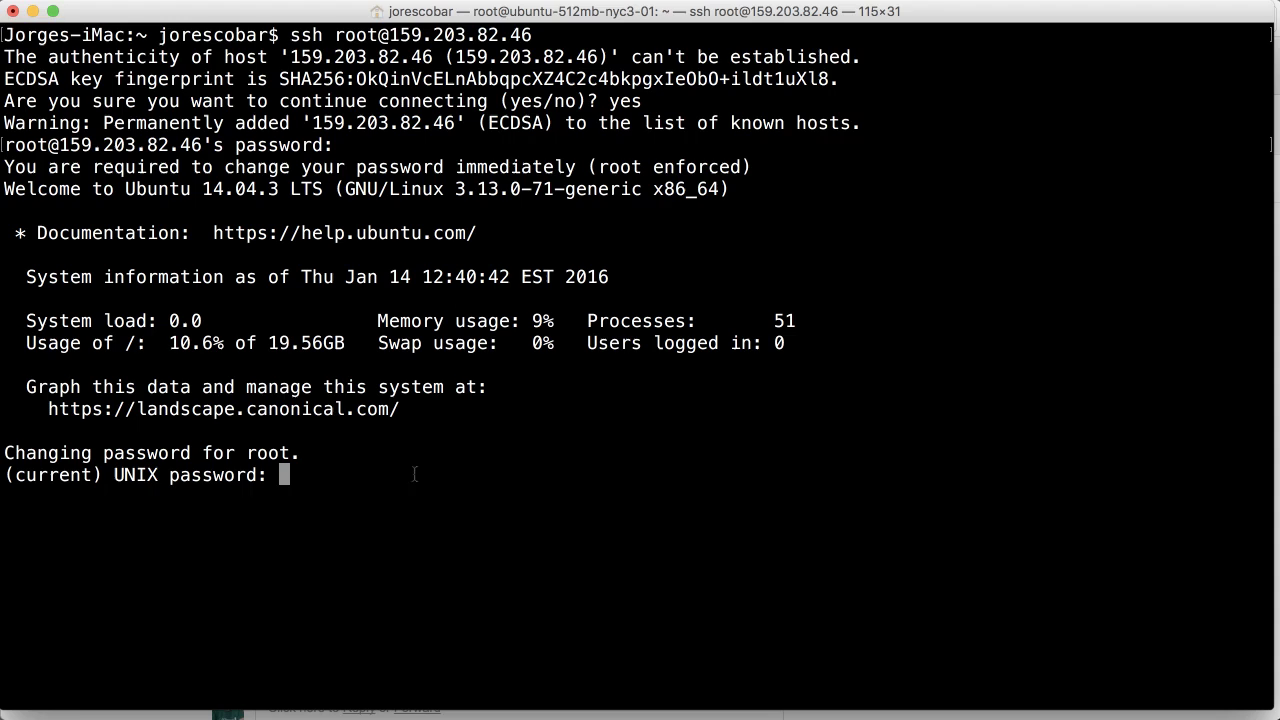
{"action": "mouse_move", "coordinate": [430, 472]}
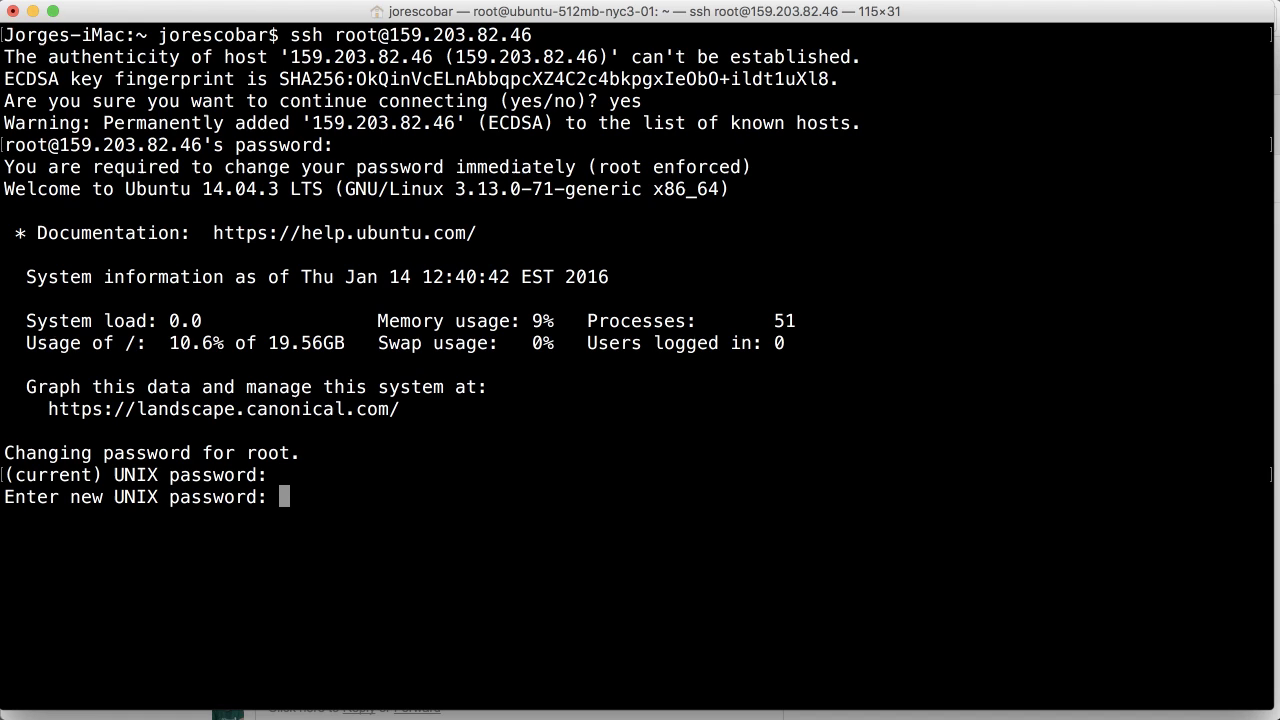
{"action": "key", "text": "Return"}
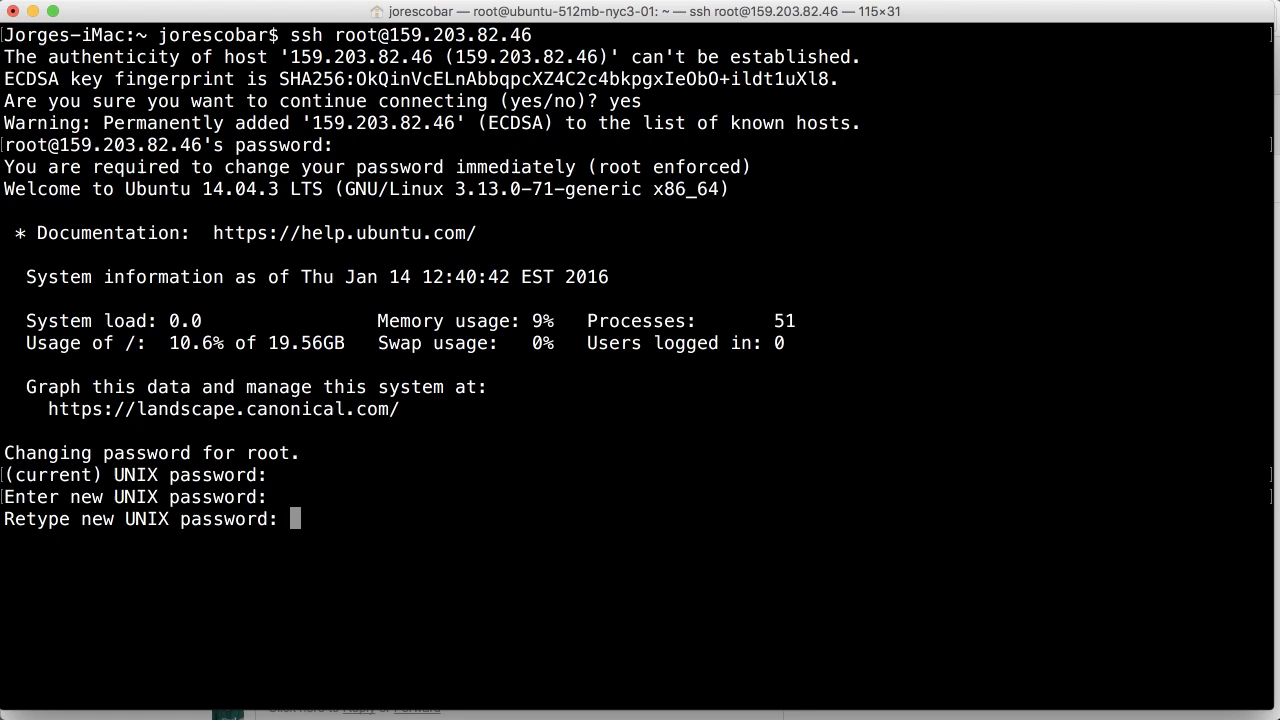
{"action": "key", "text": "Return"}
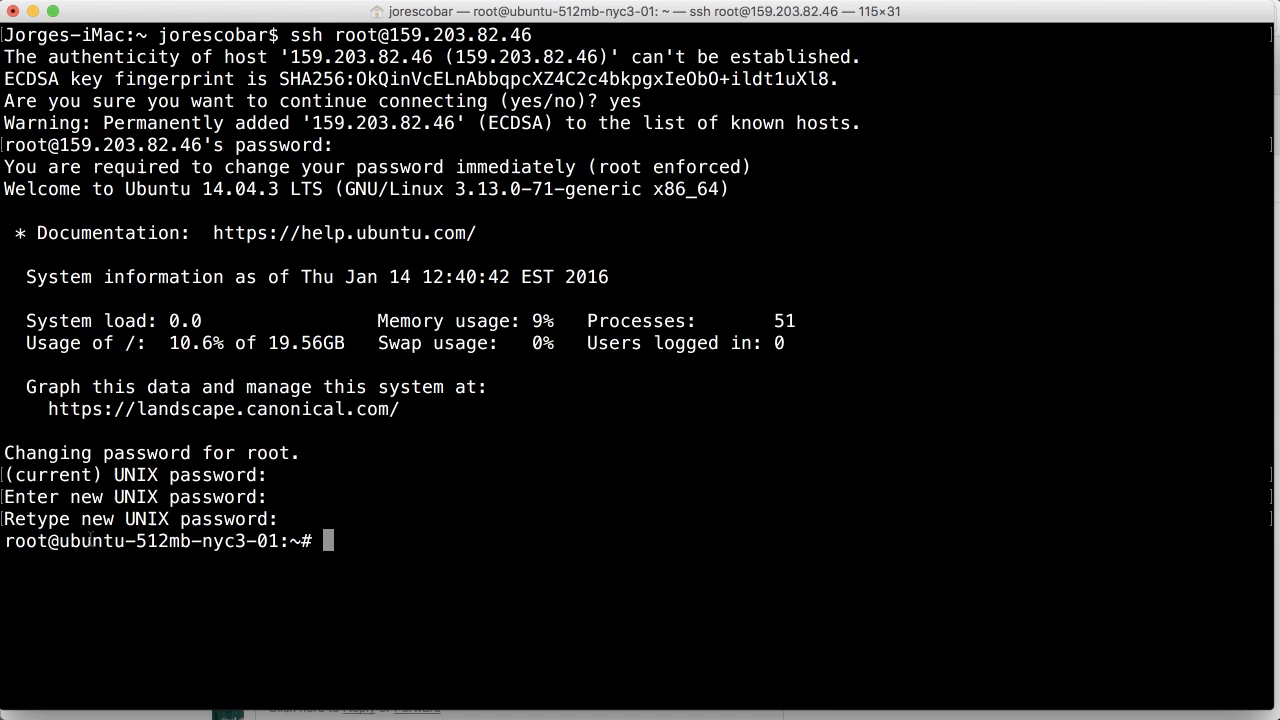
{"action": "mouse_move", "coordinate": [564, 456]}
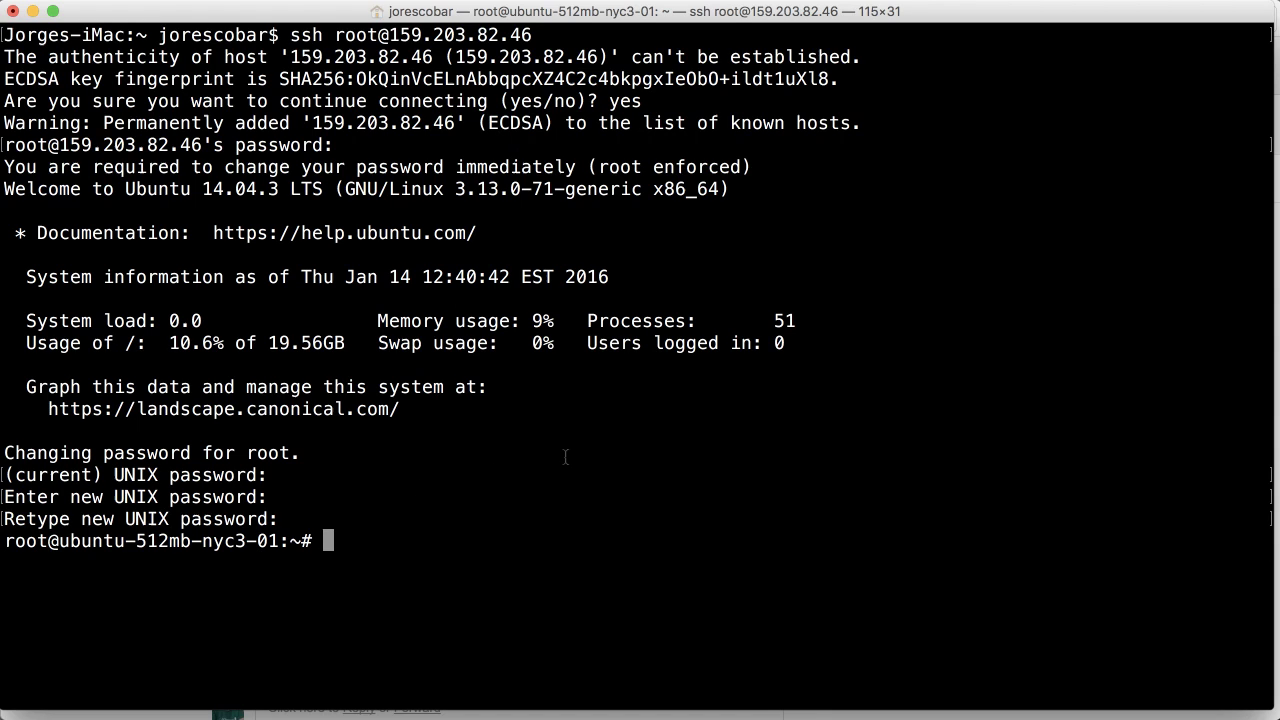
{"action": "mouse_move", "coordinate": [396, 462]}
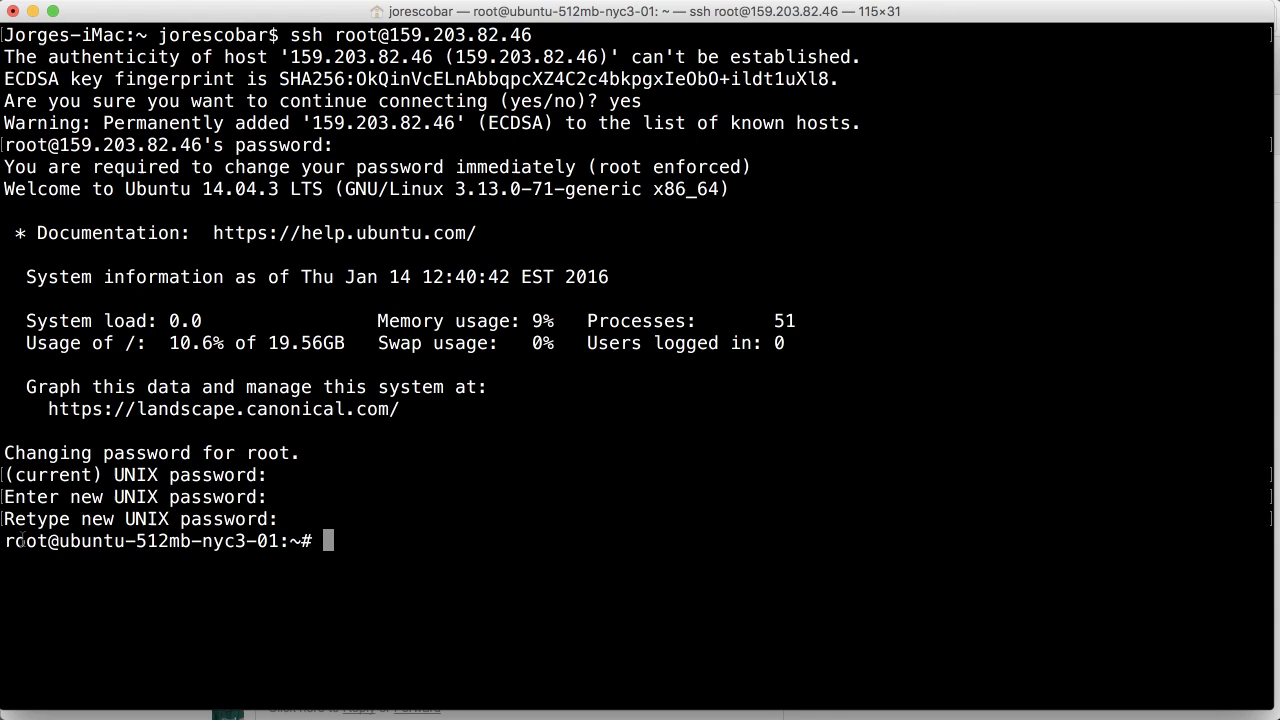
Run 'adduser jorge', correcting the mistyped username jescobar to jorge
{"action": "type", "text": "a"}
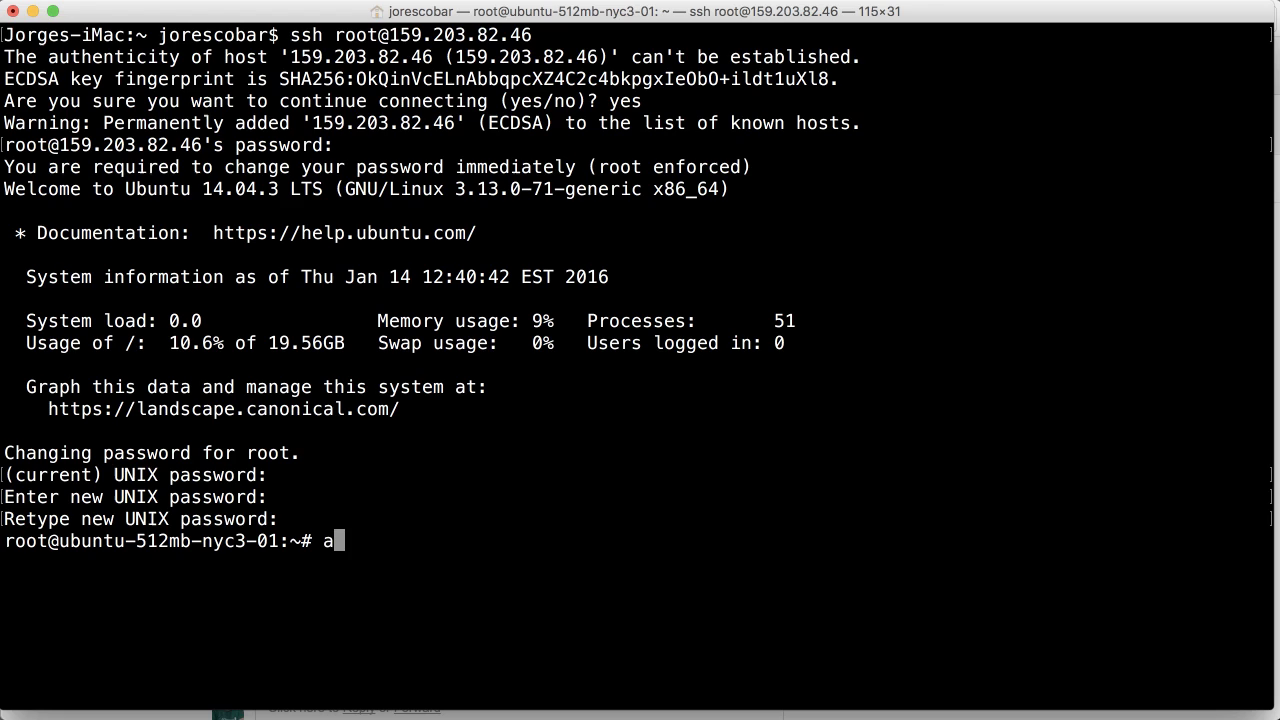
{"action": "type", "text": "dduser"}
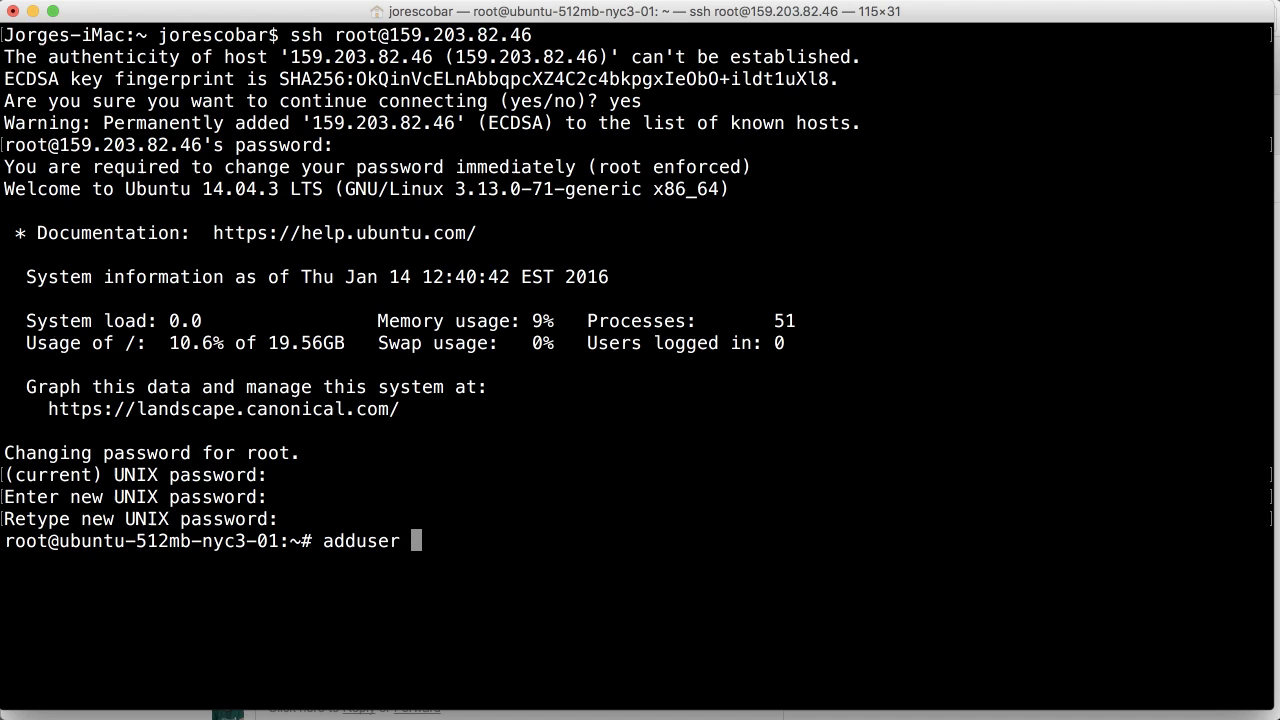
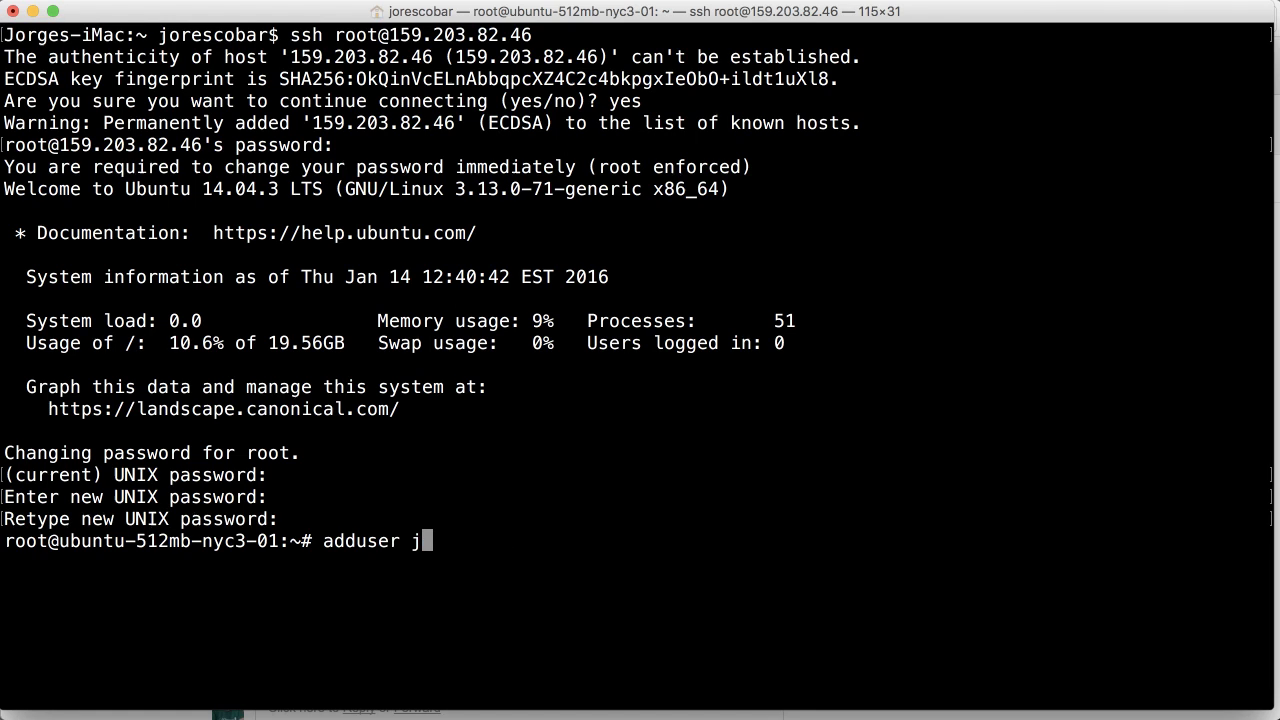
{"action": "type", "text": "orge"}
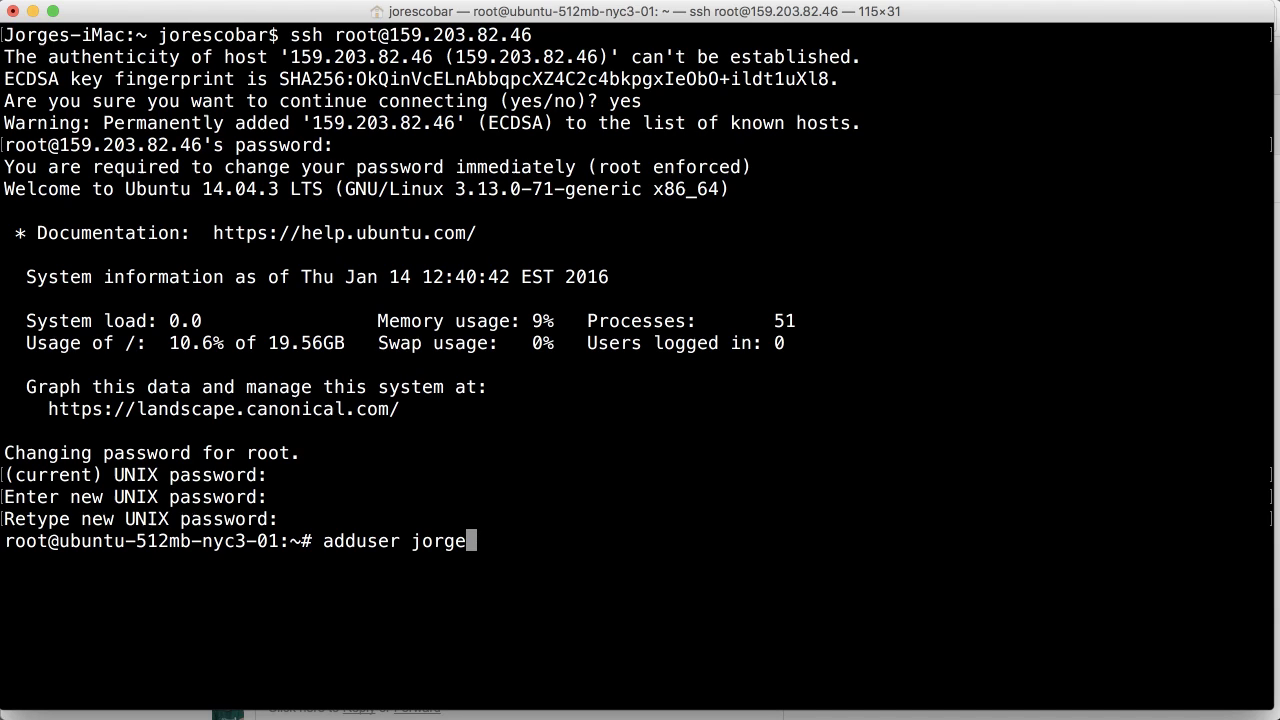
{"action": "key", "text": "Return"}
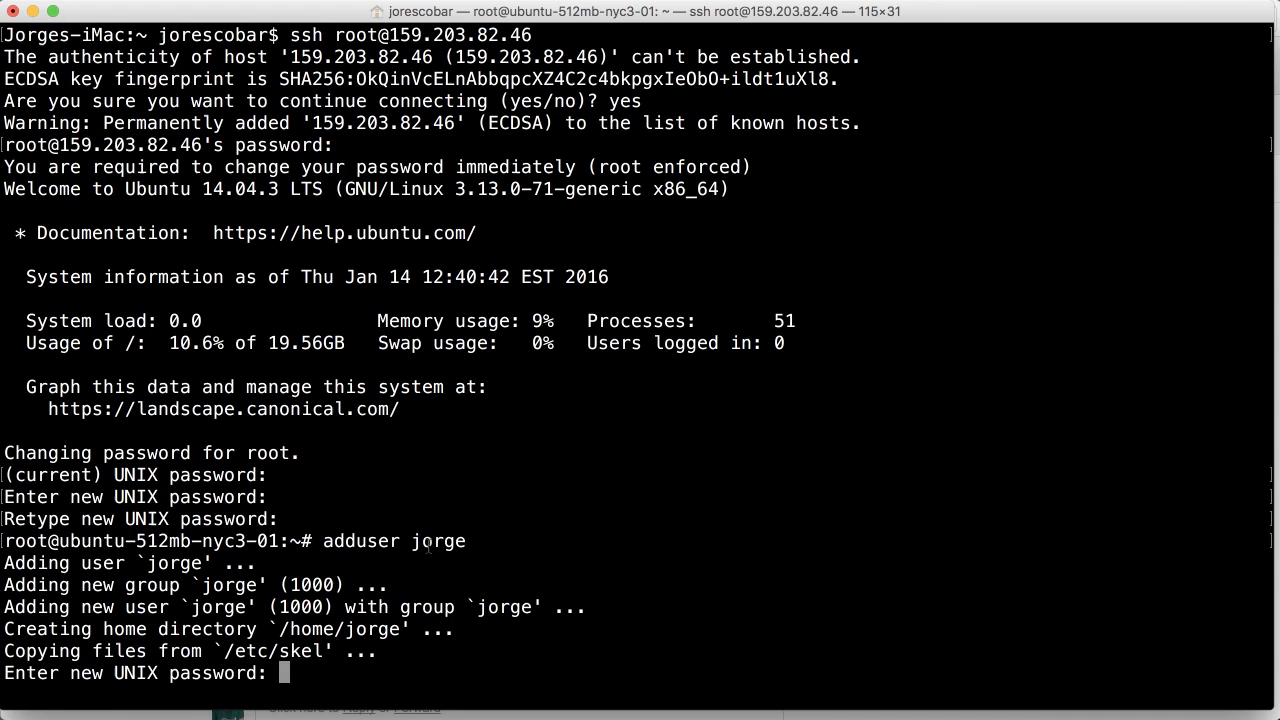
{"action": "mouse_move", "coordinate": [620, 504]}
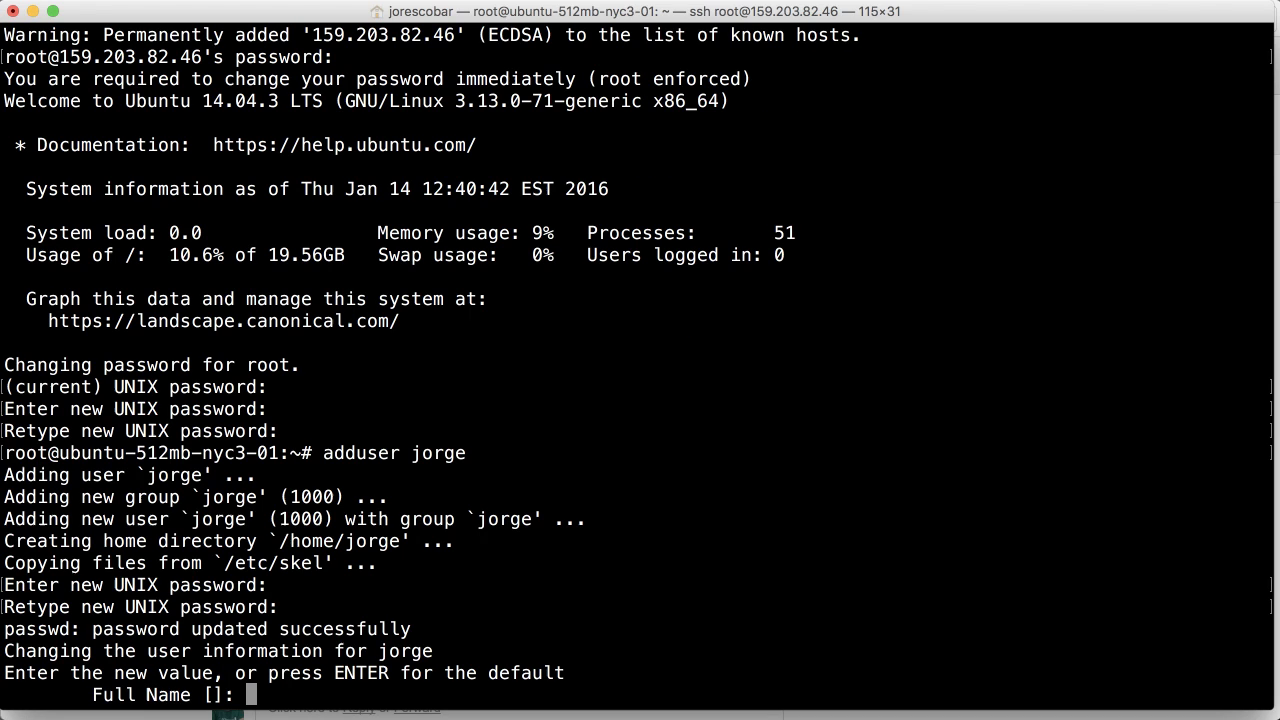
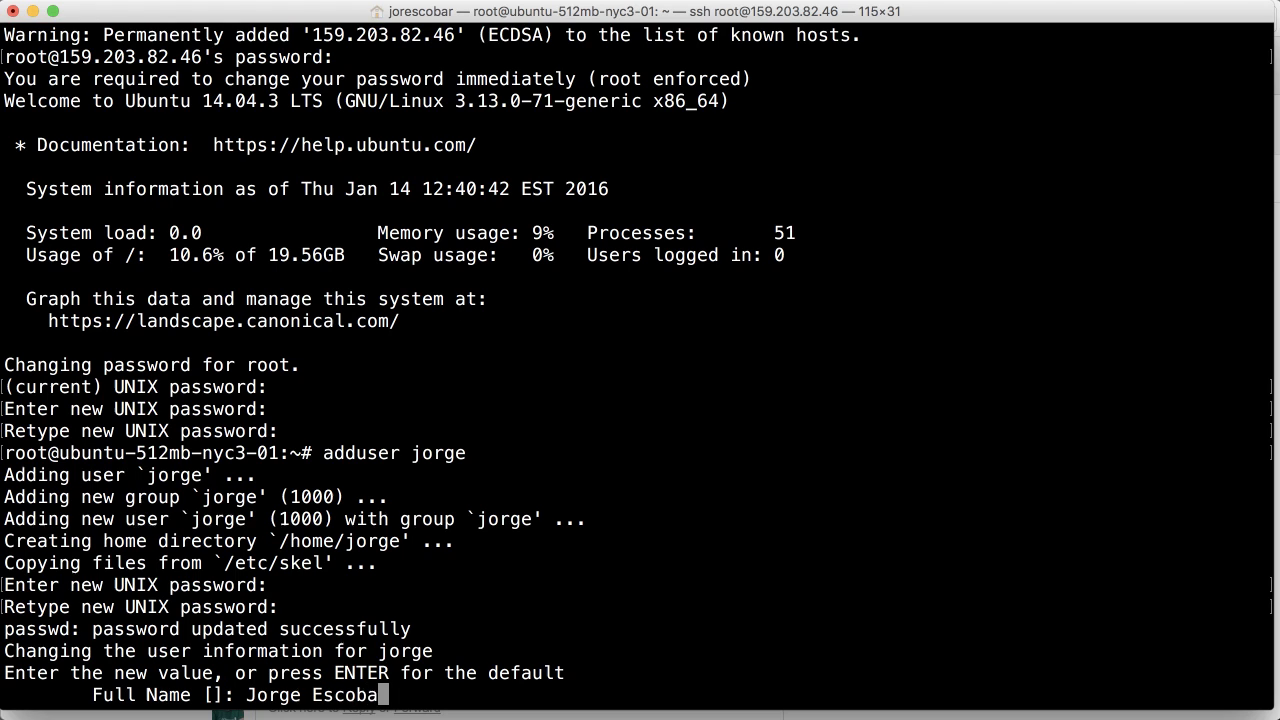
{"action": "key", "text": "Return"}
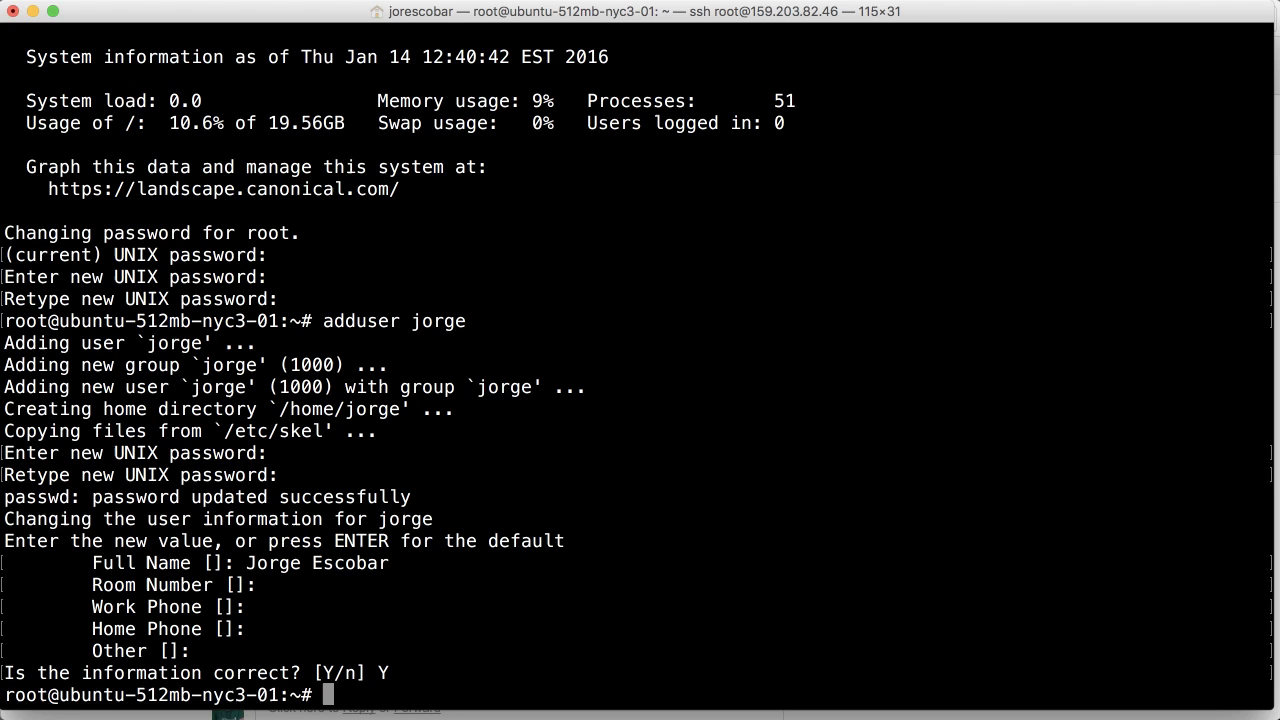
Run 'gpasswd -a jorge sudo' to add jorge to the sudo group
{"action": "type", "text": "gpa"}
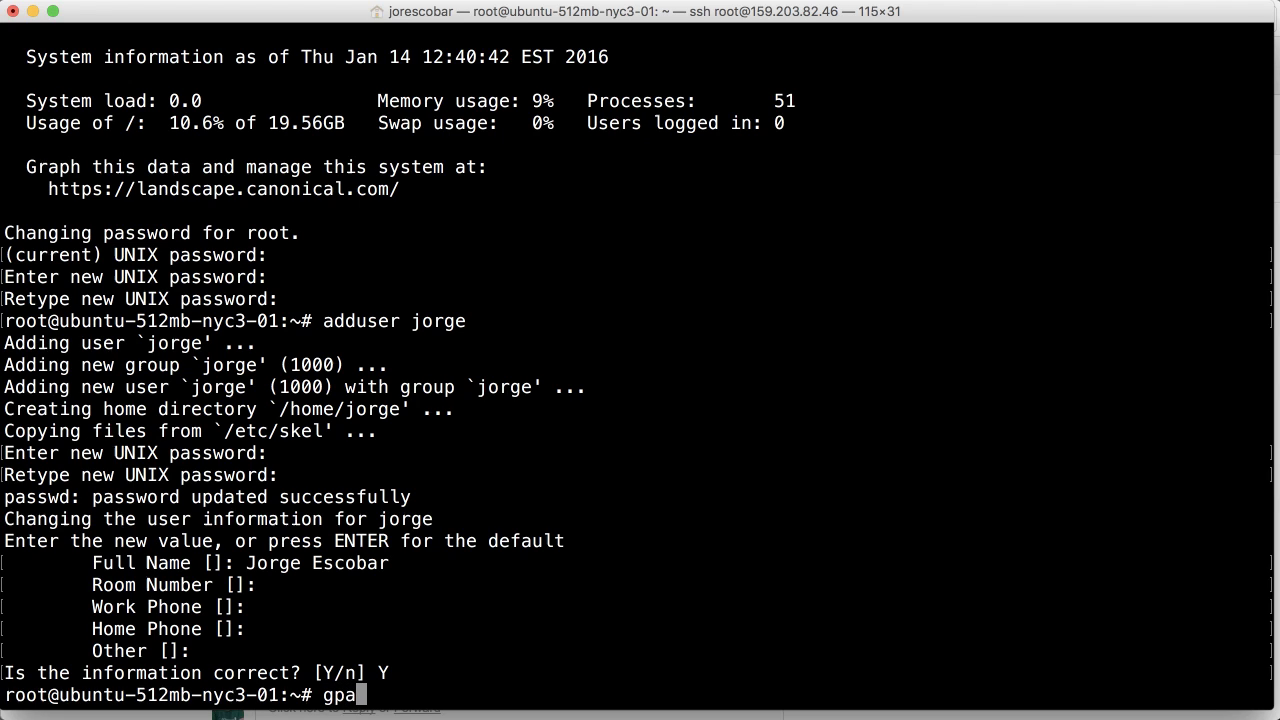
{"action": "type", "text": "sswd -"}
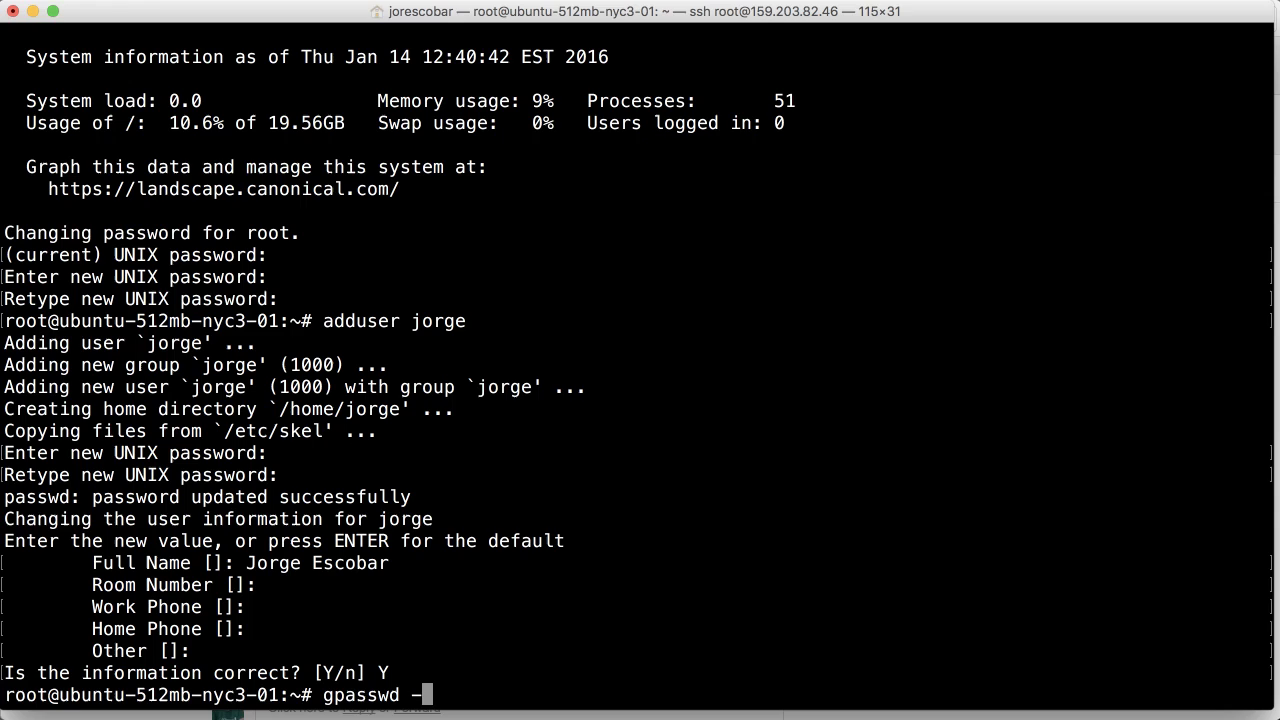
{"action": "type", "text": "a"}
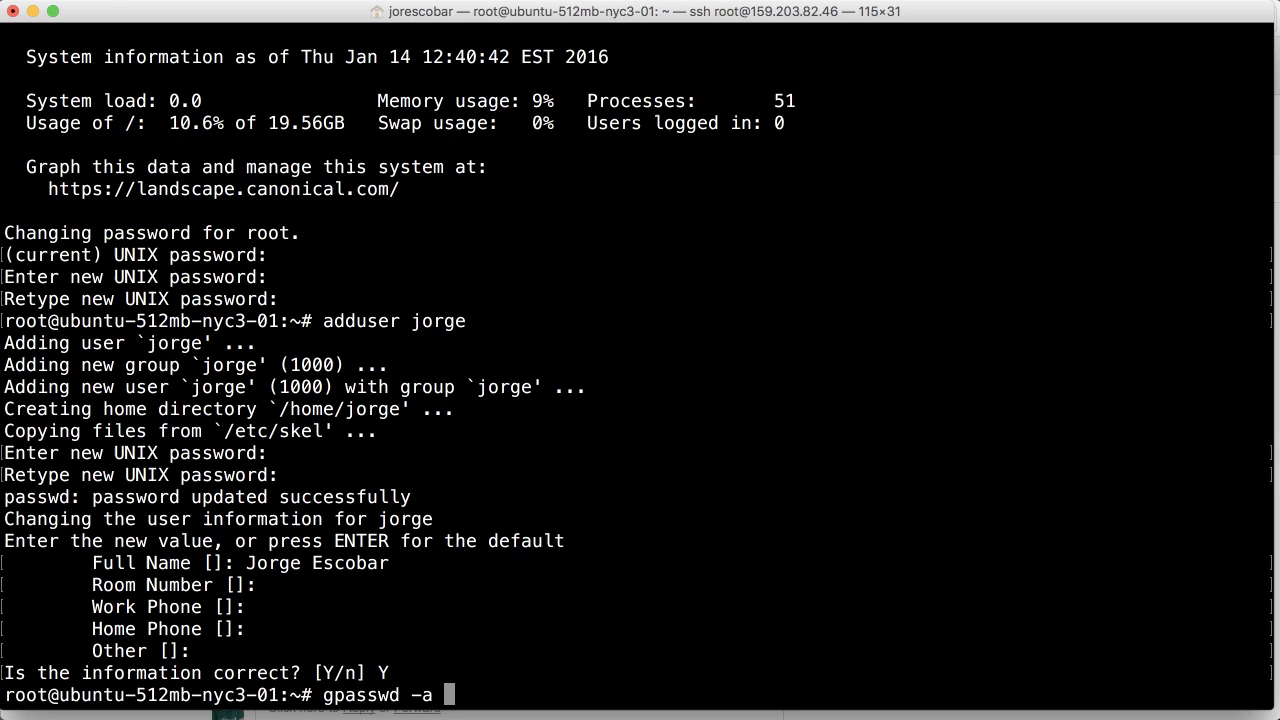
{"action": "type", "text": "jorge"}
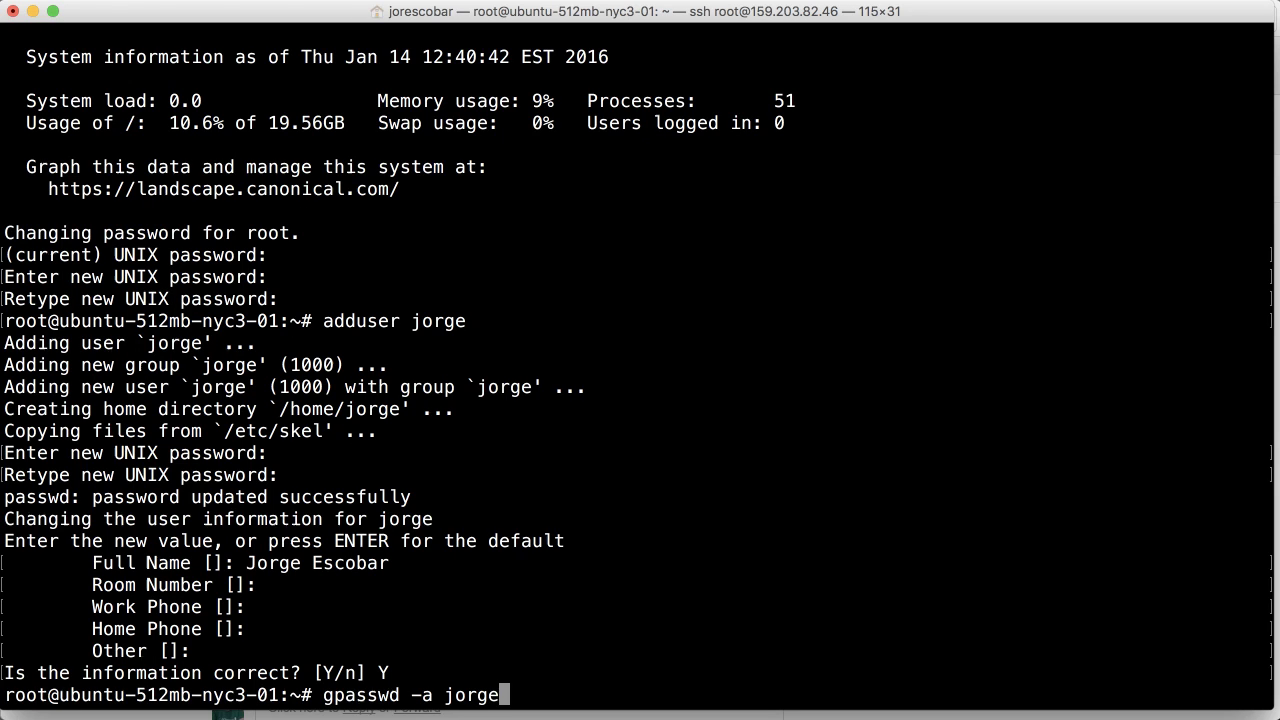
{"action": "type", "text": "sudo"}
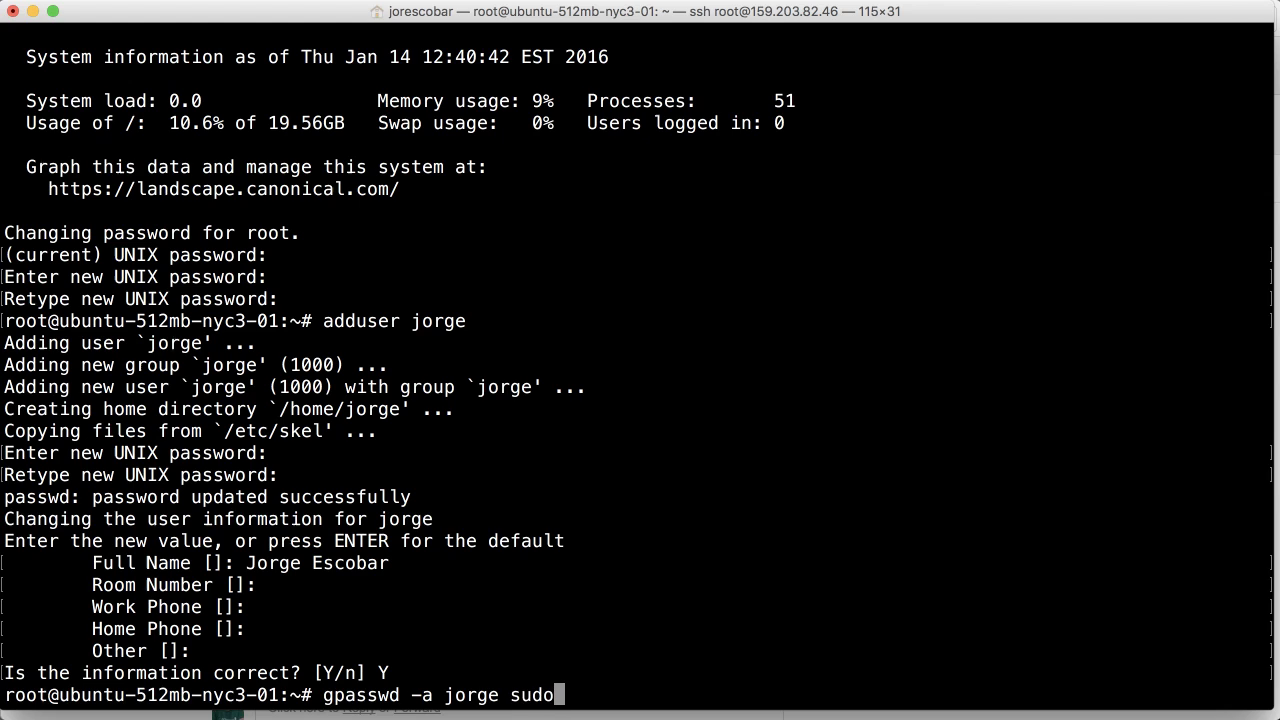
{"action": "key", "text": "Return"}
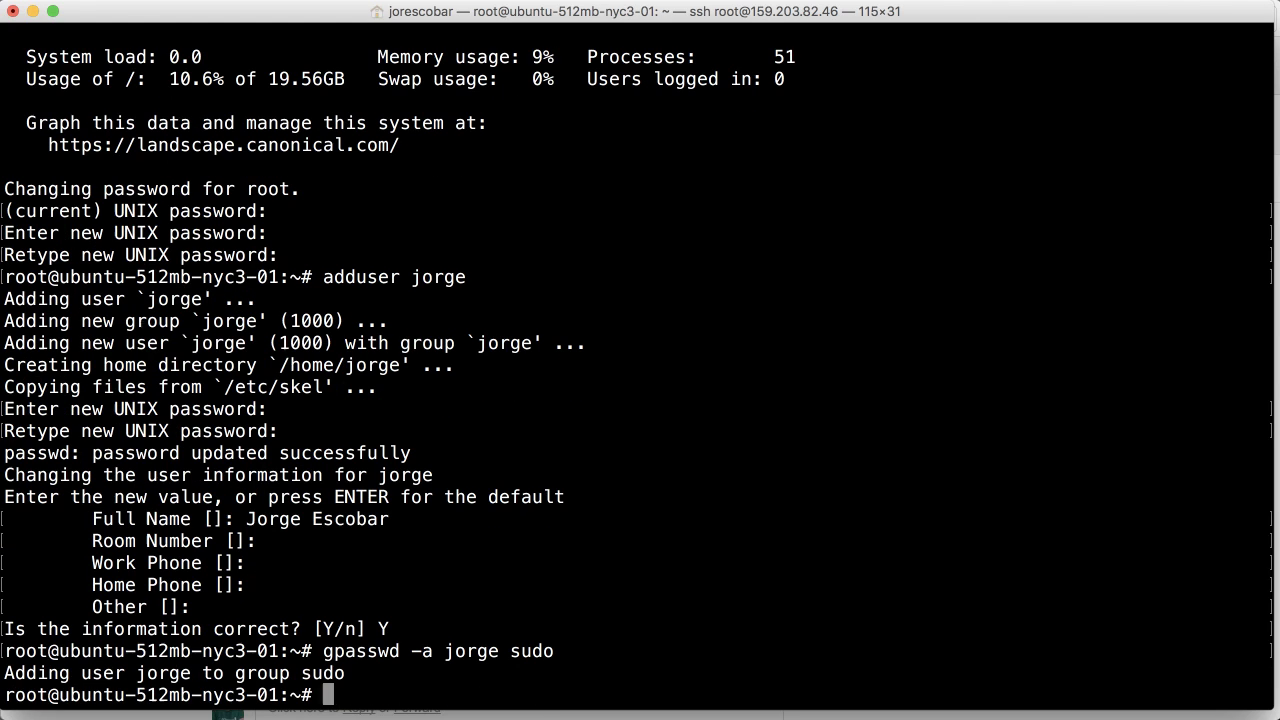
{"action": "mouse_move", "coordinate": [284, 620]}
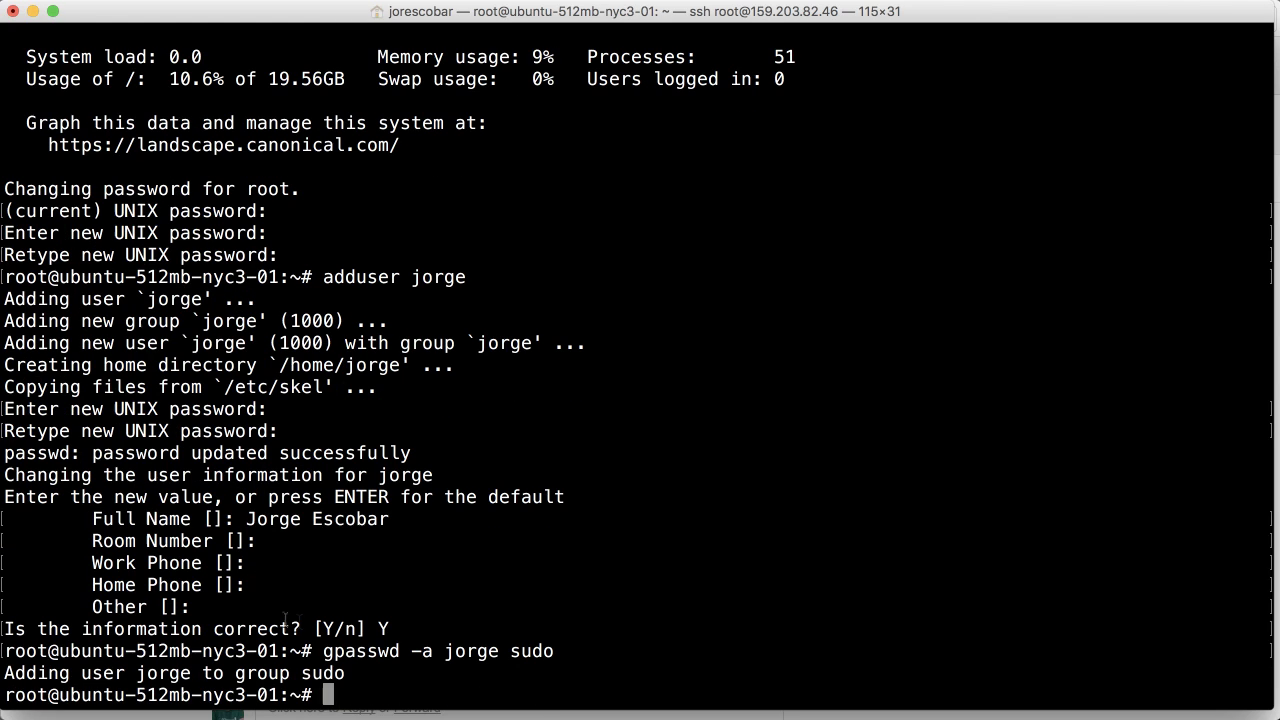
{"action": "mouse_move", "coordinate": [452, 614]}
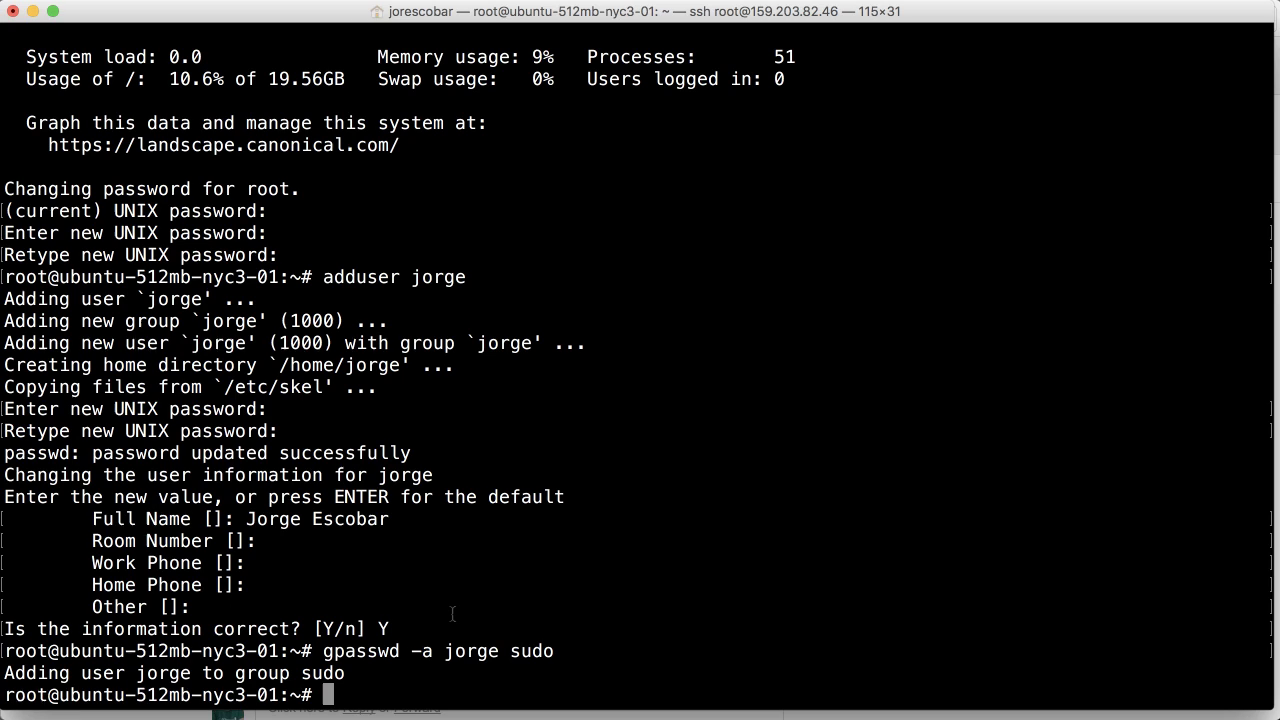